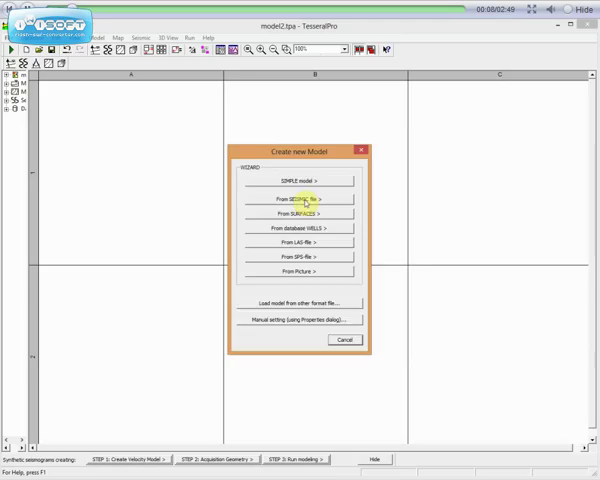
- Create the model from a SEG-Y file and assign it as the Compressional Velocity source
left_click(294, 200)
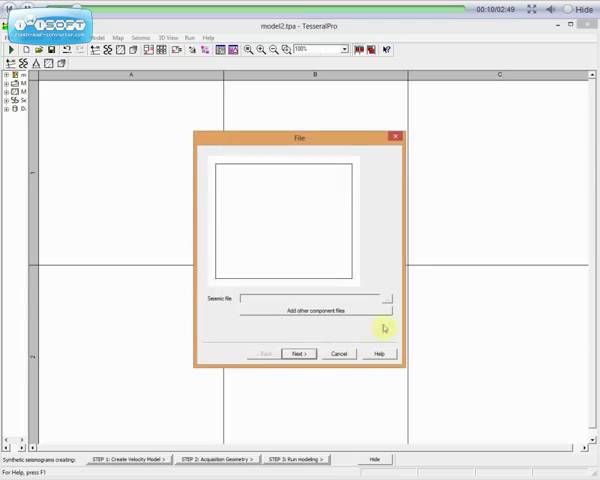
left_click(388, 298)
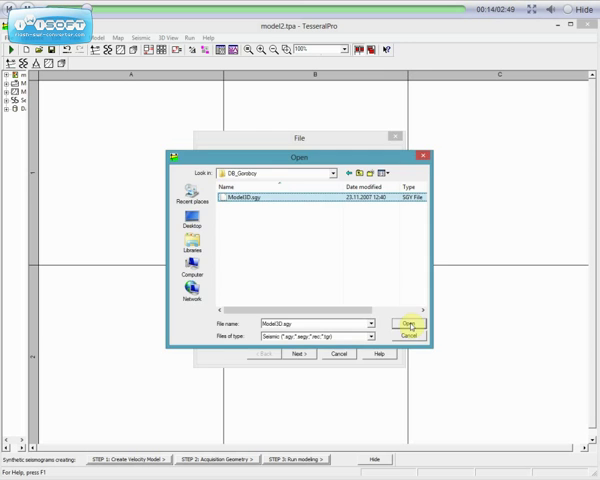
left_click(408, 324)
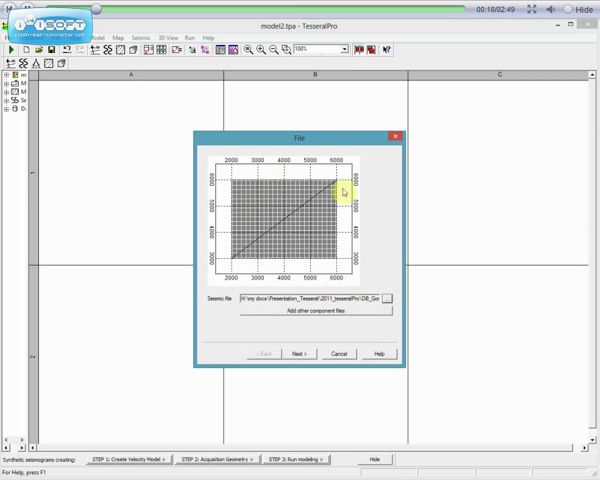
left_click(298, 352)
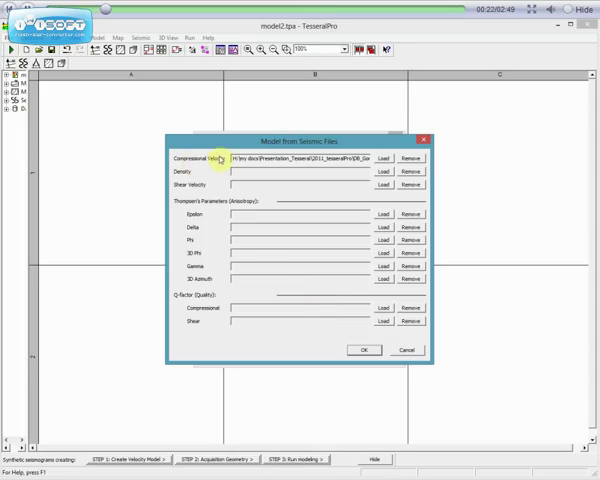
mouse_move(192, 172)
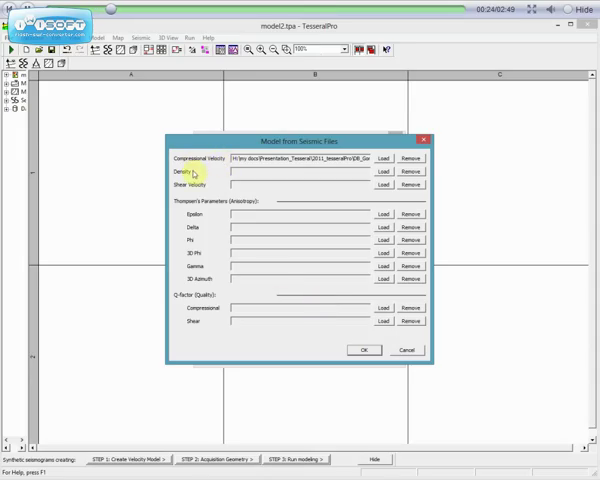
mouse_move(206, 322)
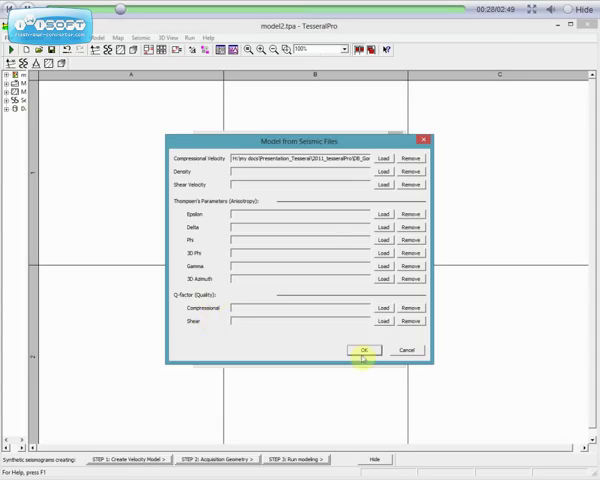
left_click(364, 348)
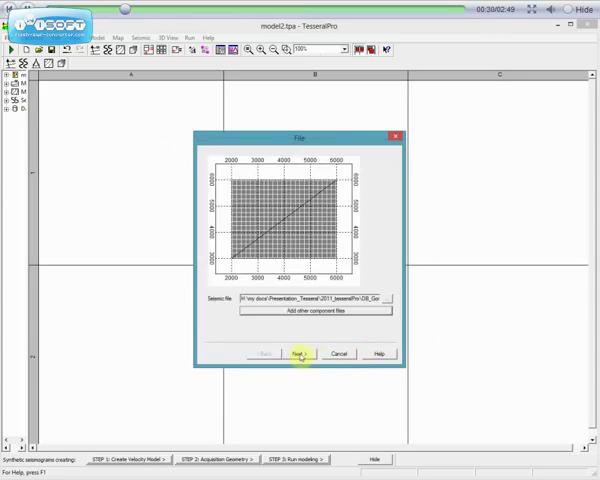
- Choose the profile display mode and draw a diagonal profile line across the survey map
left_click(298, 352)
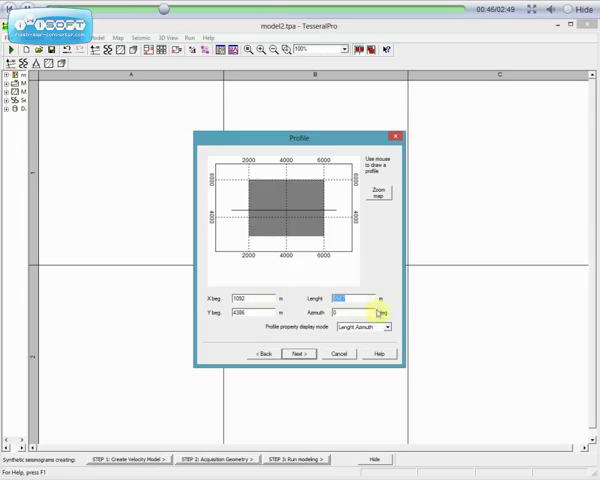
left_click(386, 328)
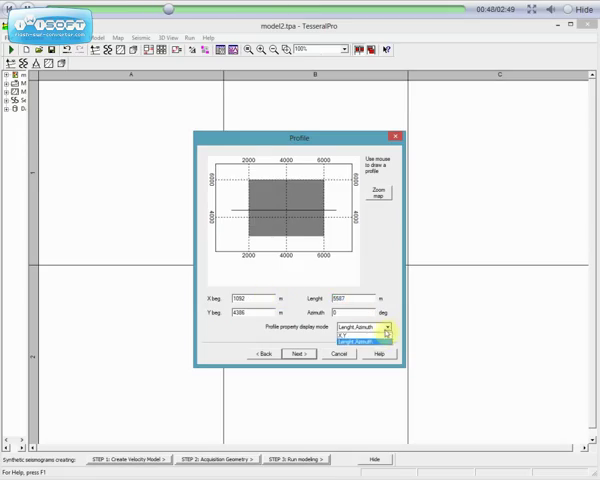
left_click(360, 328)
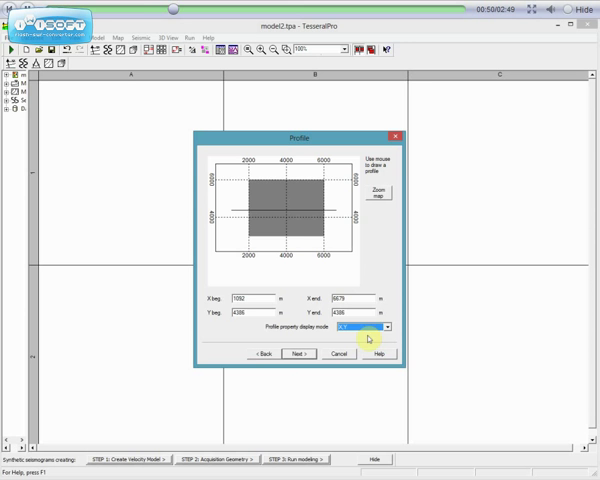
mouse_move(388, 208)
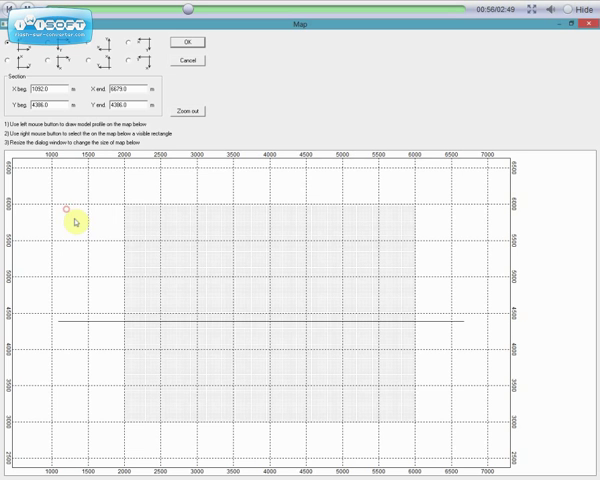
left_click_drag(68, 210, 456, 408)
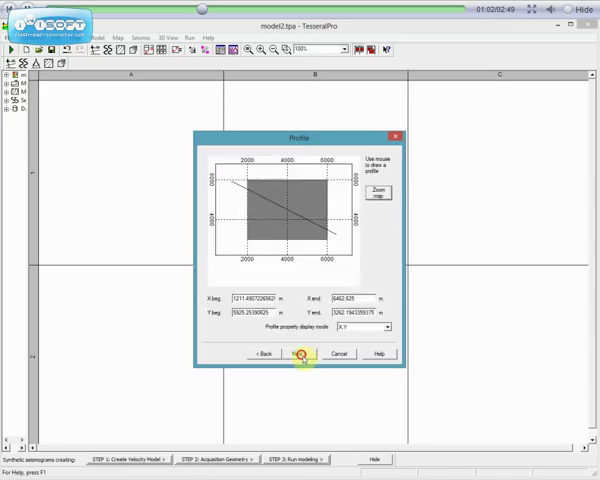
- Preview and accept the velocity section, reaching the Acquisition Geometry wizard prompt
left_click(298, 352)
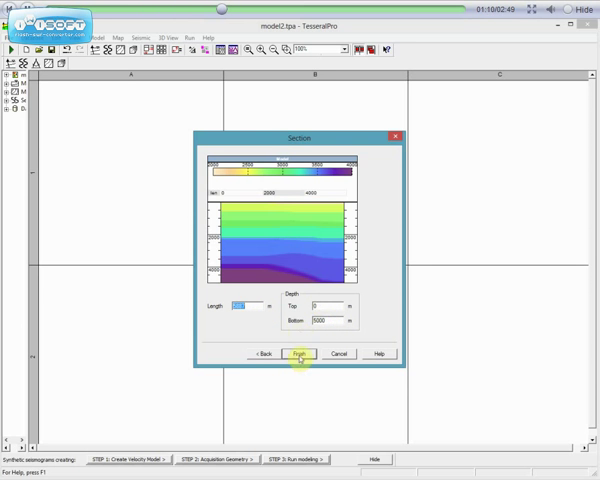
left_click(296, 352)
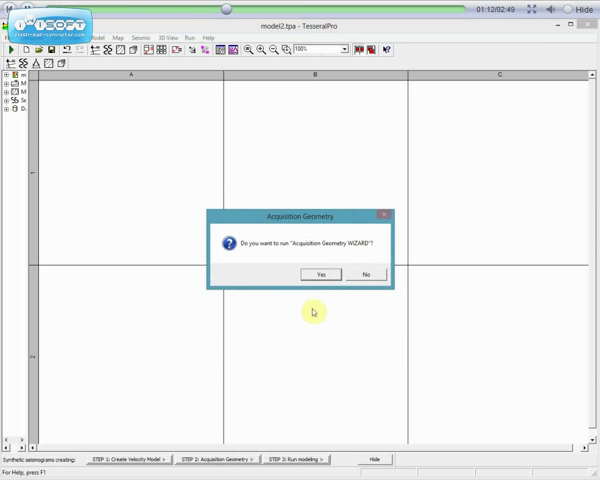
- Run the wizard with sources by Number & Step at step 2500, and receivers by Number & Step
left_click(320, 274)
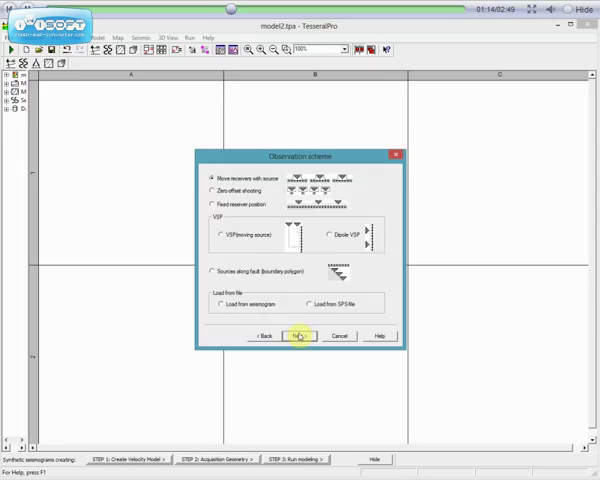
left_click(298, 336)
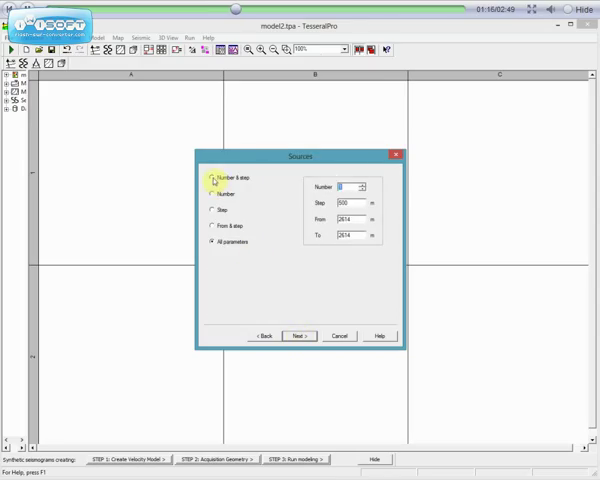
left_click(212, 178)
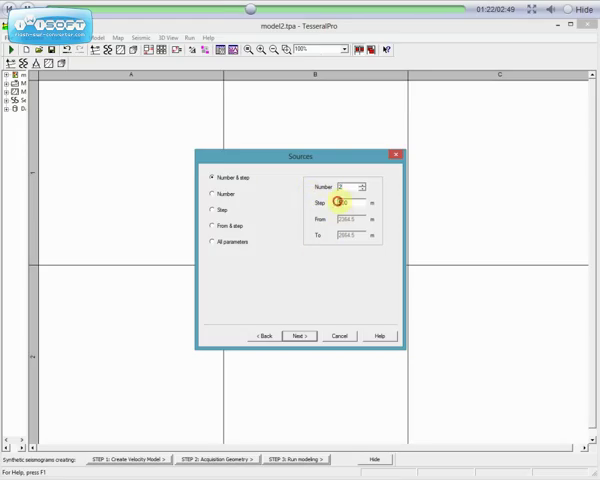
type("2500")
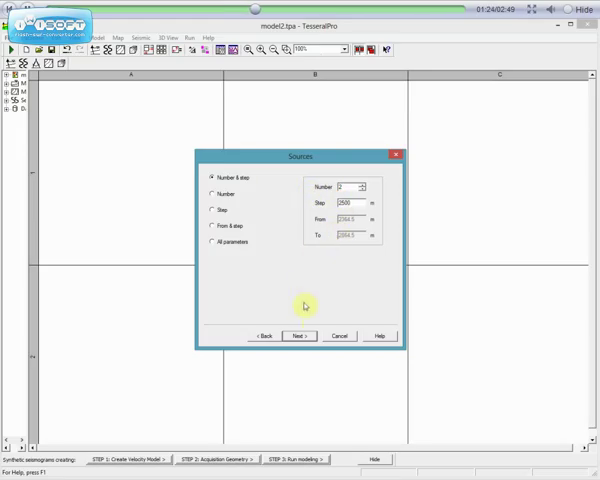
left_click(300, 336)
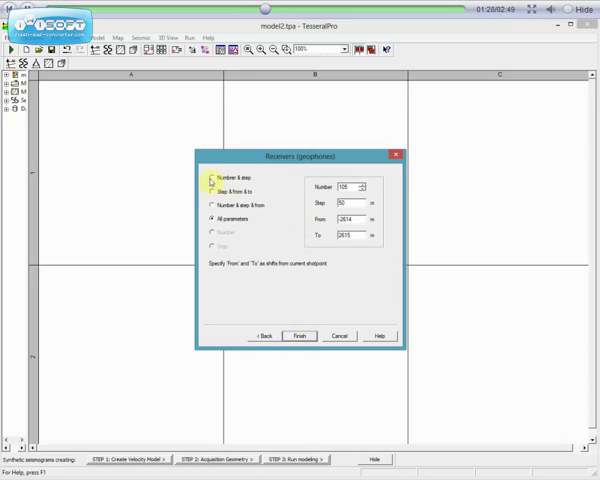
left_click(218, 176)
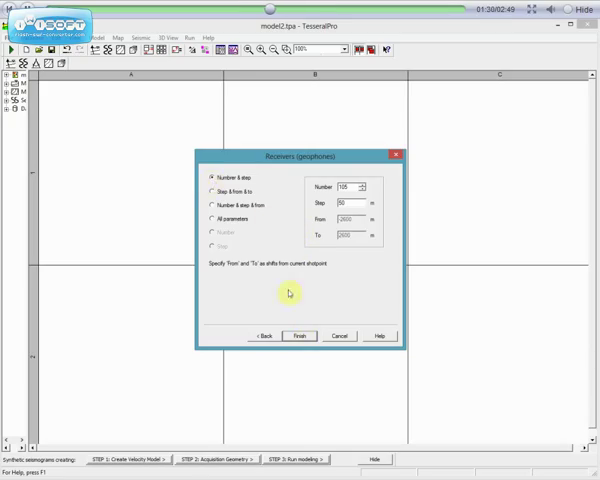
- Finish the Receivers setup so the layered model appears, then begin defining a new polygon
left_click(300, 336)
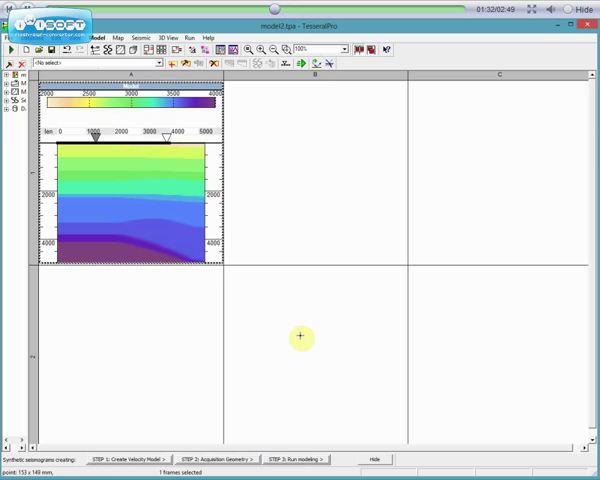
mouse_move(232, 224)
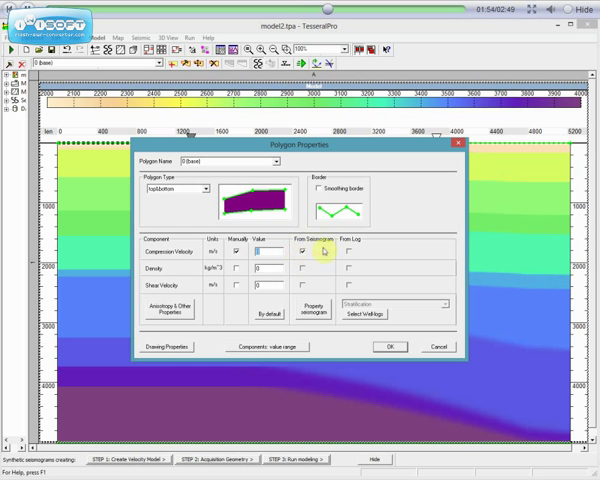
left_click(388, 346)
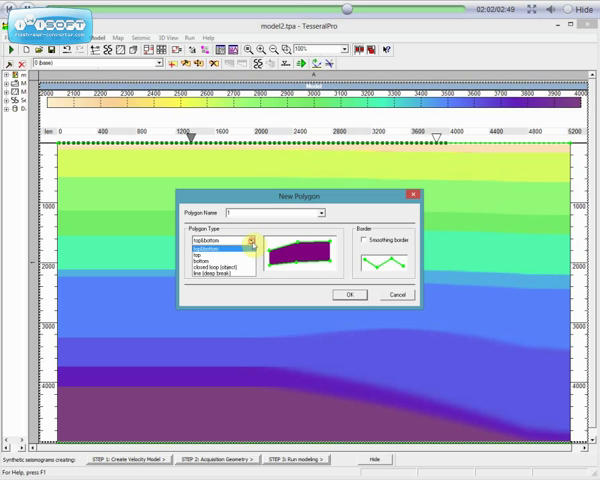
- Choose the polygon type, outline it in the lower right model area and confirm its properties
left_click(222, 266)
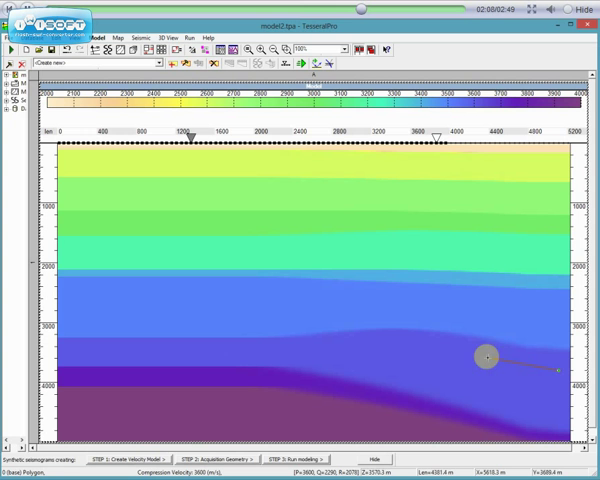
left_click_drag(486, 356, 386, 368)
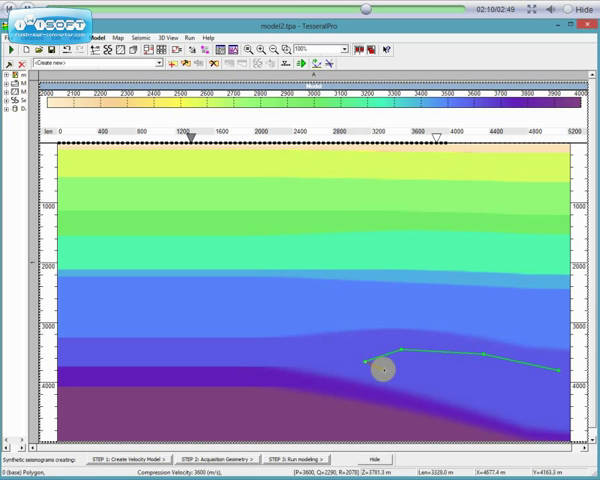
left_click_drag(386, 370, 544, 392)
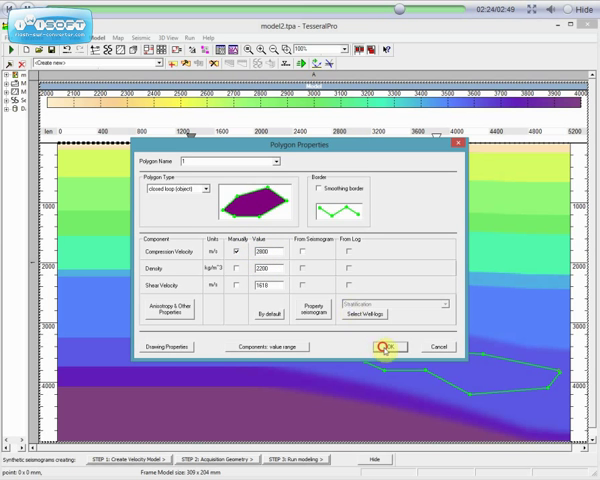
left_click(386, 346)
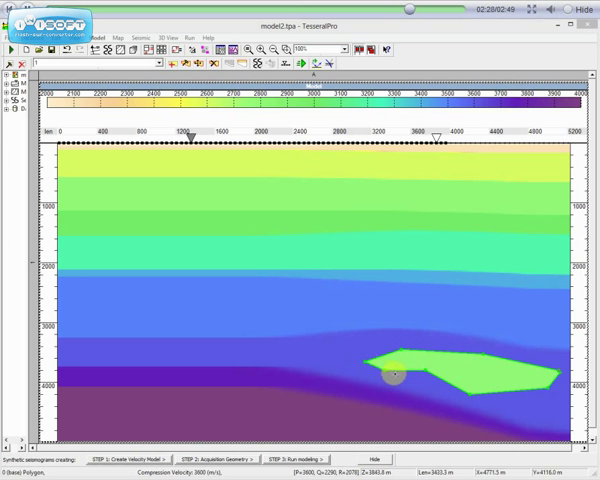
- Edit the green polygon to enable Smoothing border, rounding its outline
right_click(390, 376)
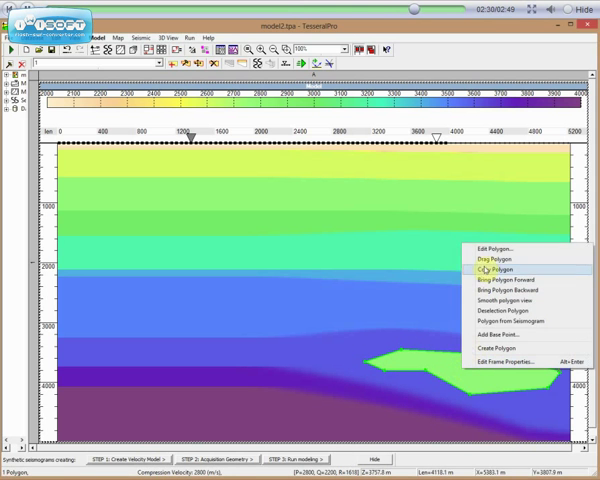
left_click(492, 250)
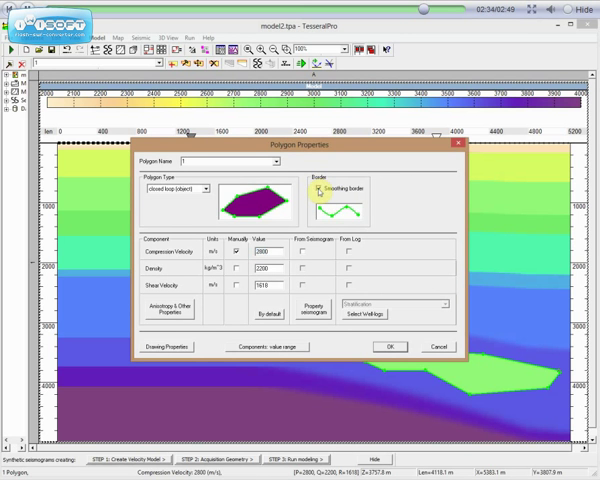
left_click(390, 346)
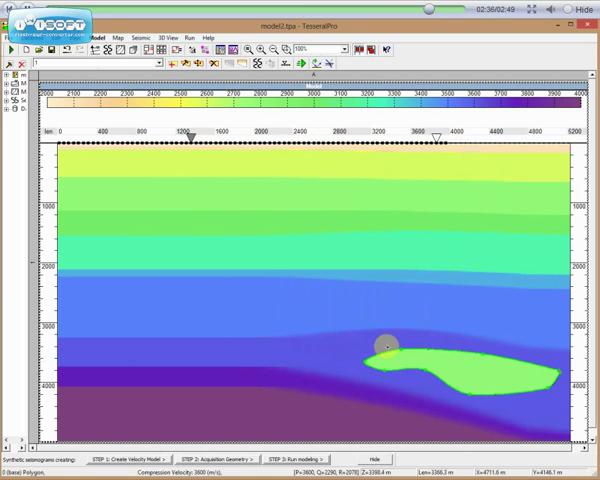